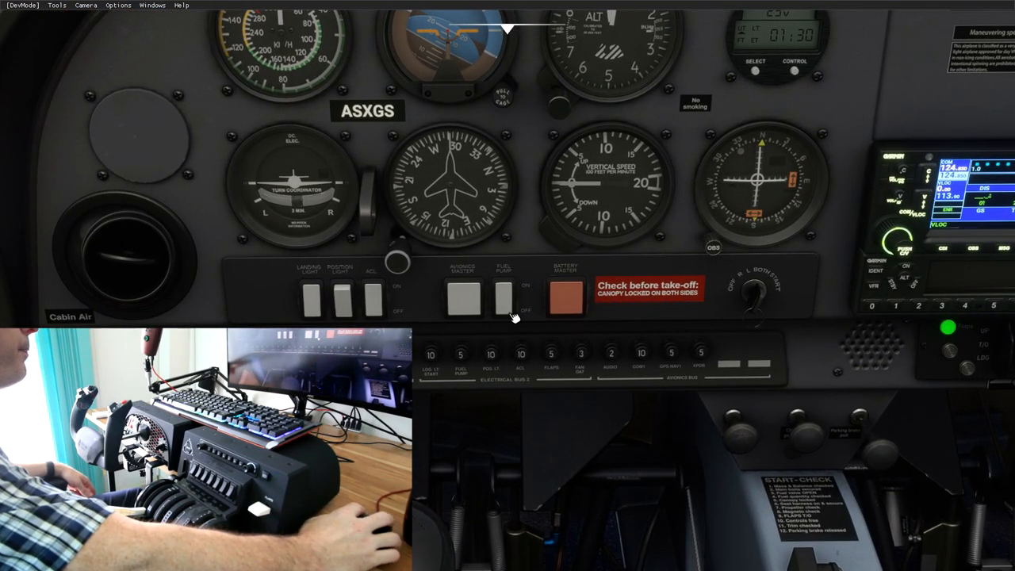
mouse_move(714, 341)
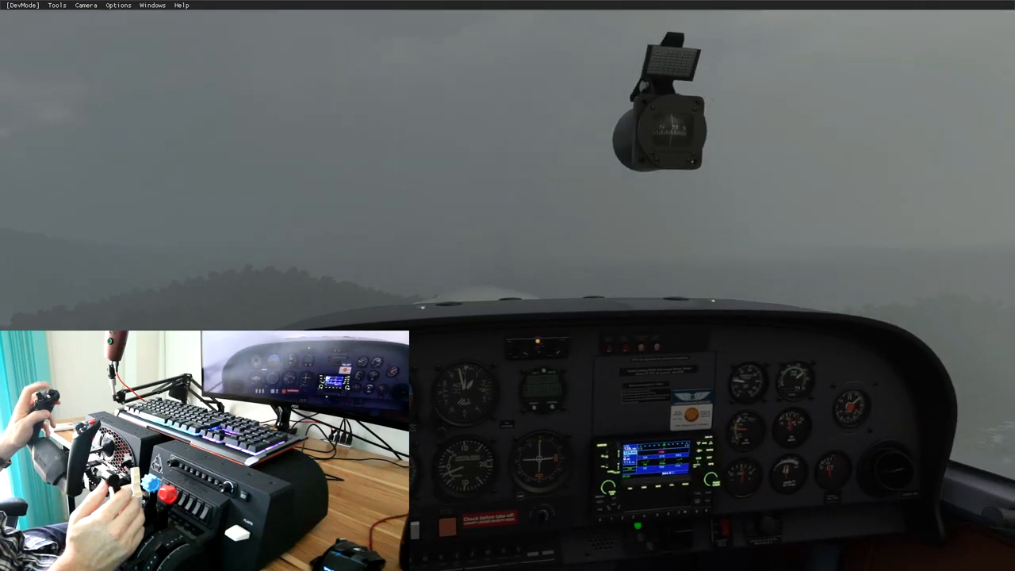
mouse_move(508, 285)
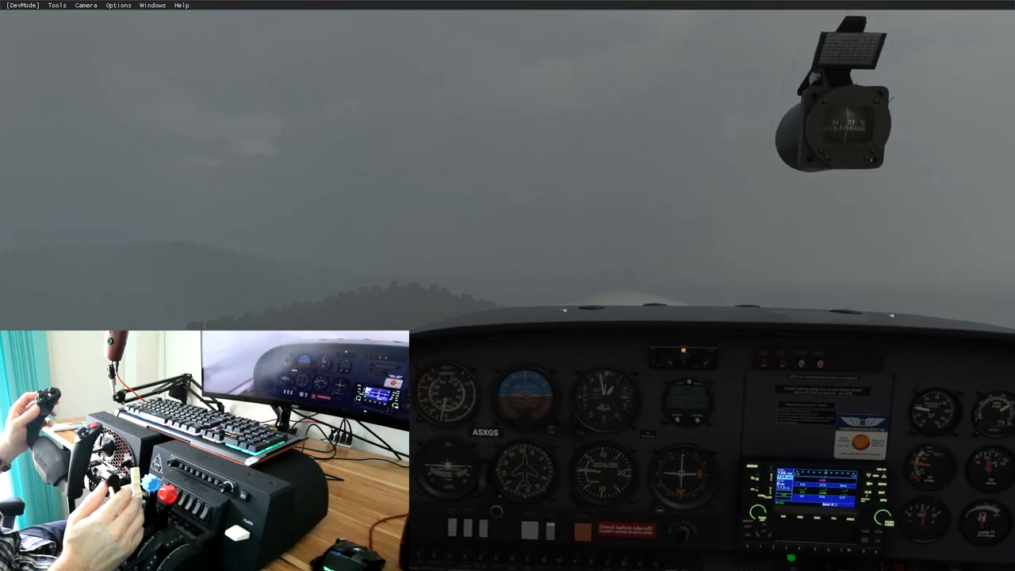